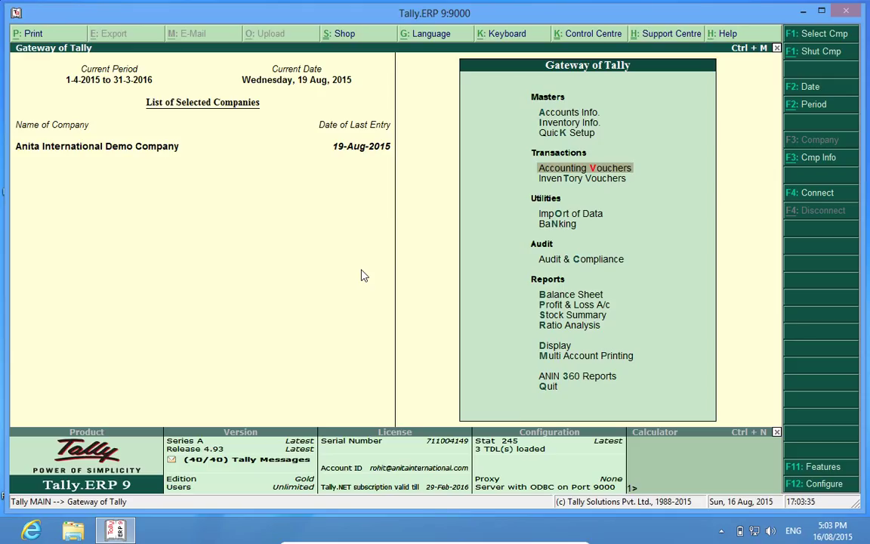
mouse_move(646, 284)
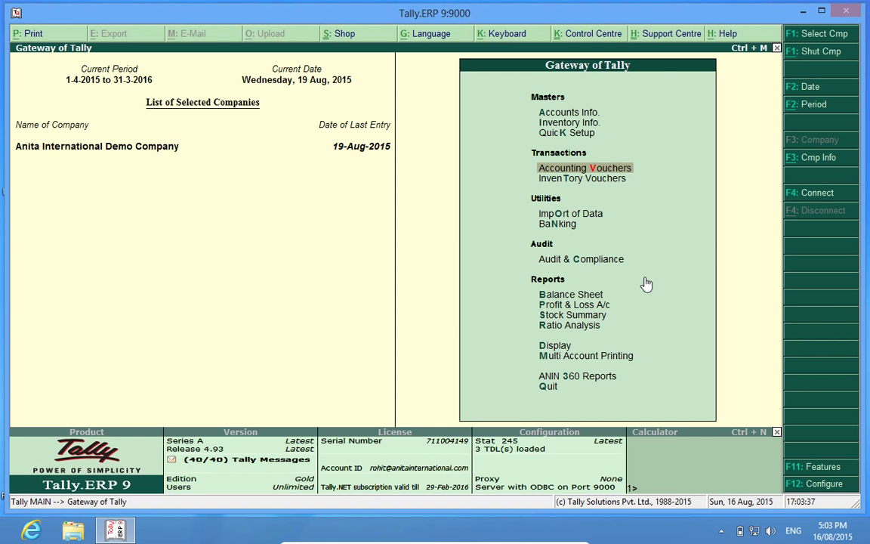
- Bring up the Company Features menu for Anita International Demo Company via F11
left_click(814, 466)
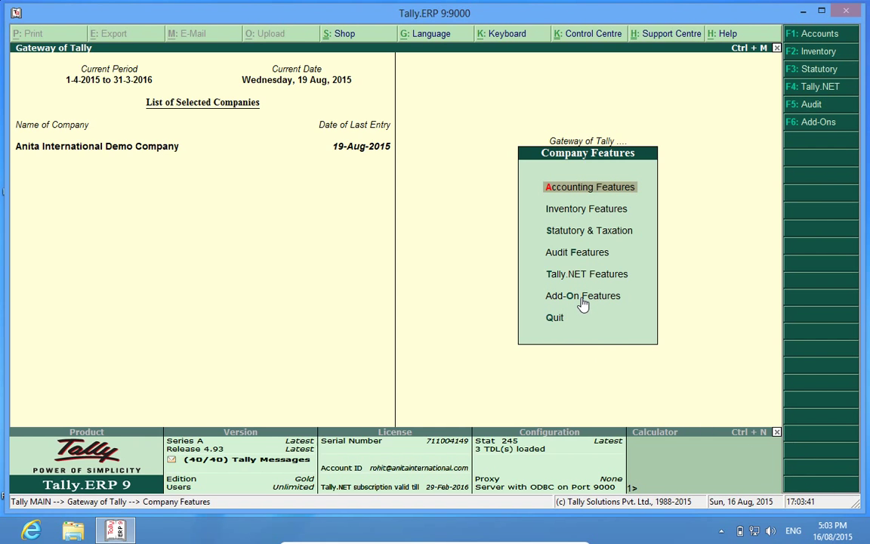
- In Add-On Billing Features set Stop Negative Cash in Voucher to Yes and accept
left_click(582, 295)
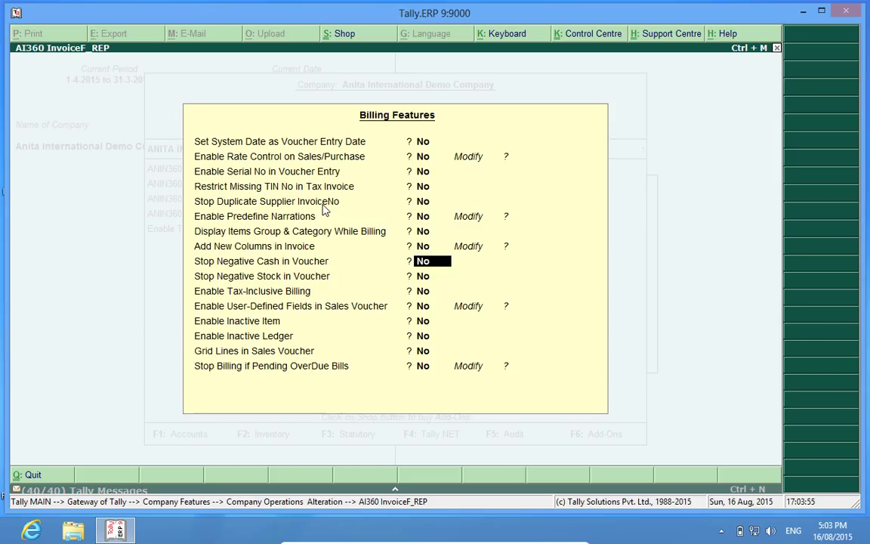
type("y")
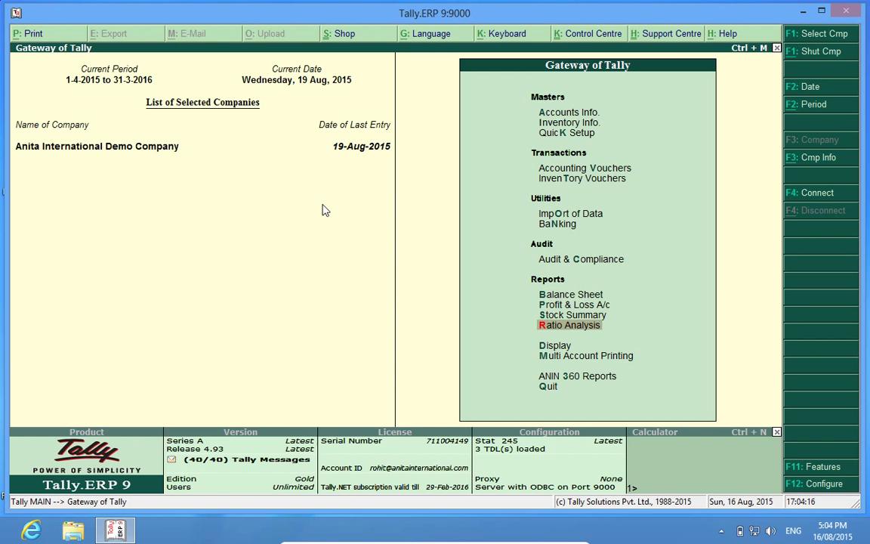
- View the Cash ledger vouchers through Display > Account Books, closing at 44,034.00 Dr
left_click(554, 345)
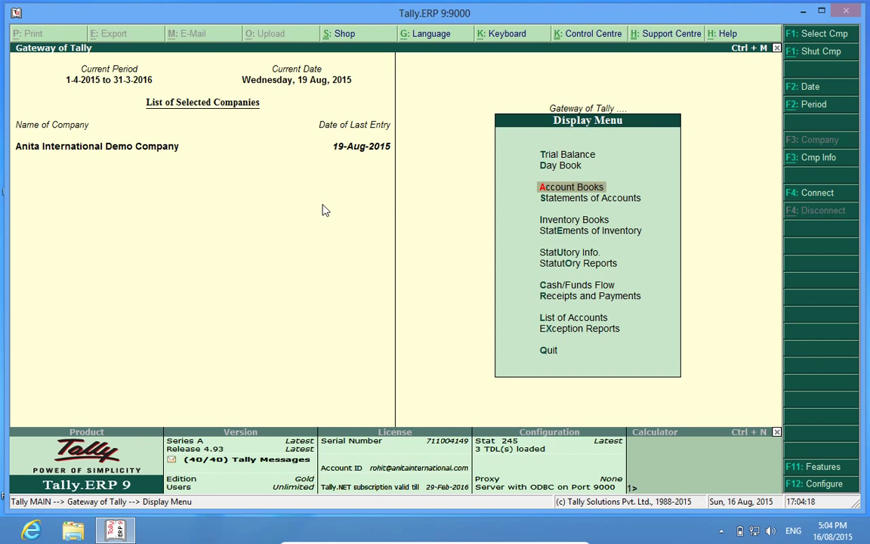
left_click(571, 186)
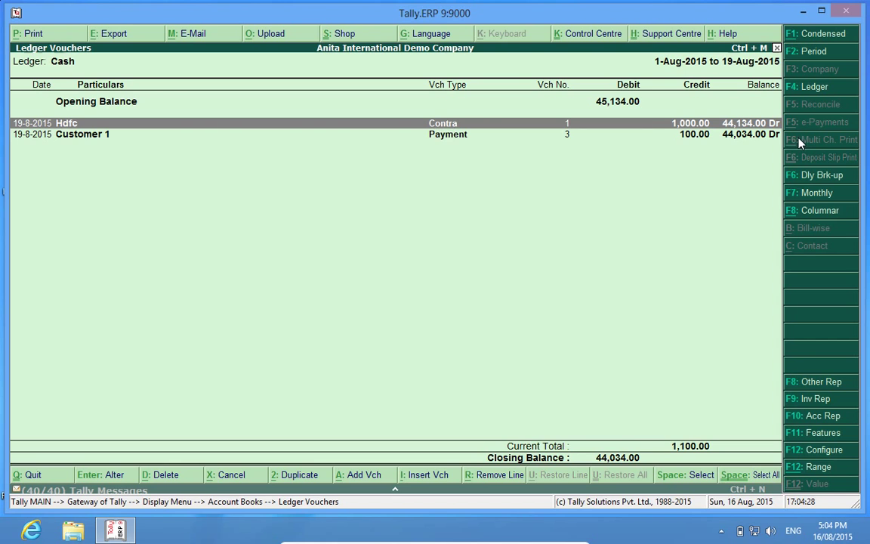
mouse_move(729, 143)
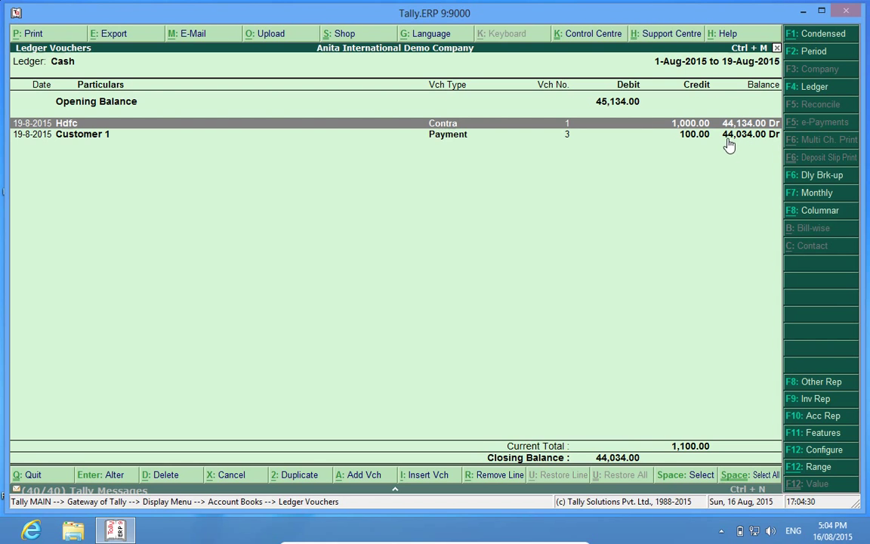
mouse_move(759, 146)
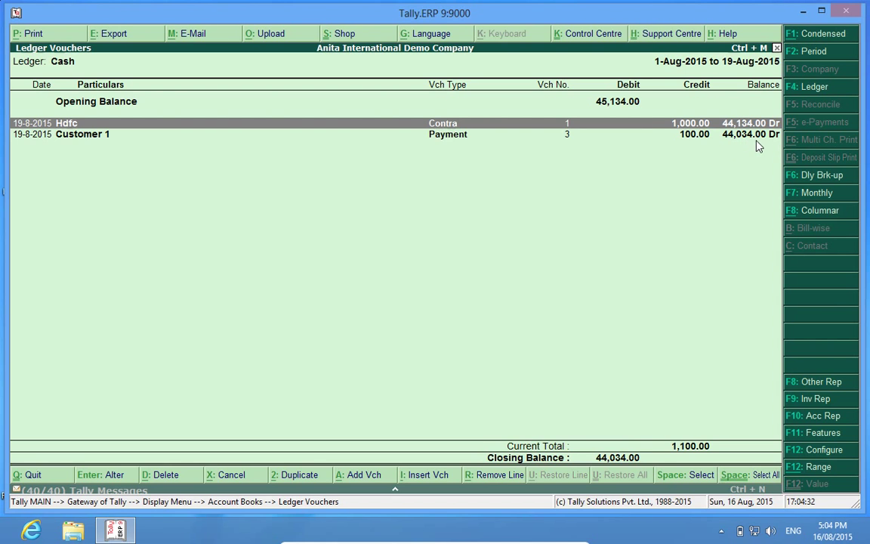
mouse_move(747, 148)
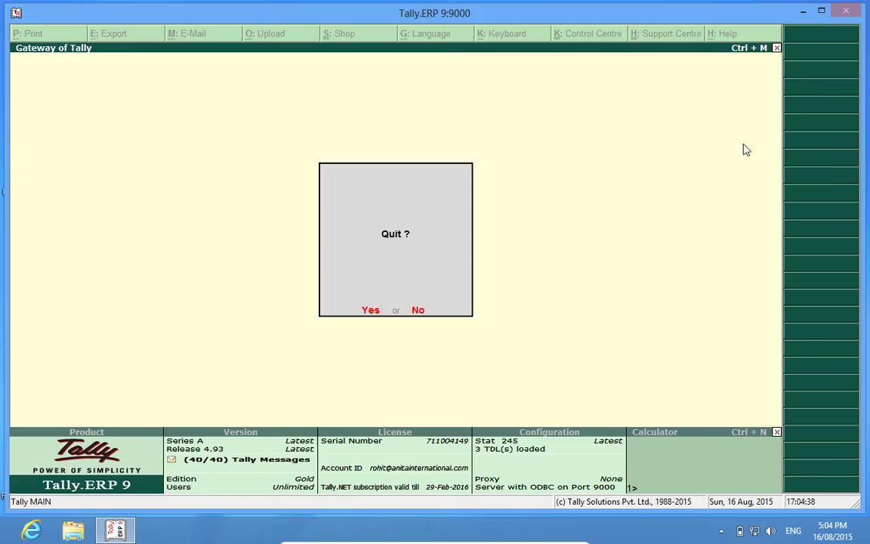
- Decline Quit and start a Payment voucher with Cash as the paying account
left_click(418, 309)
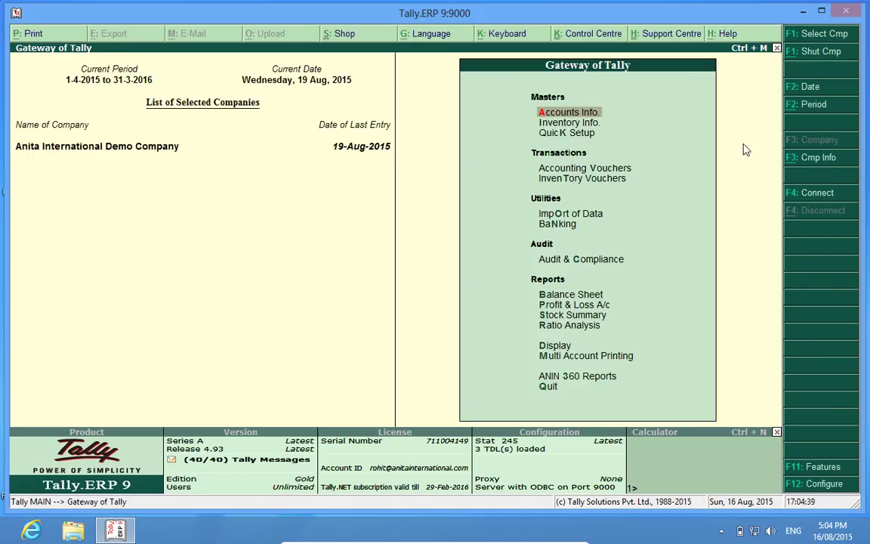
left_click(584, 167)
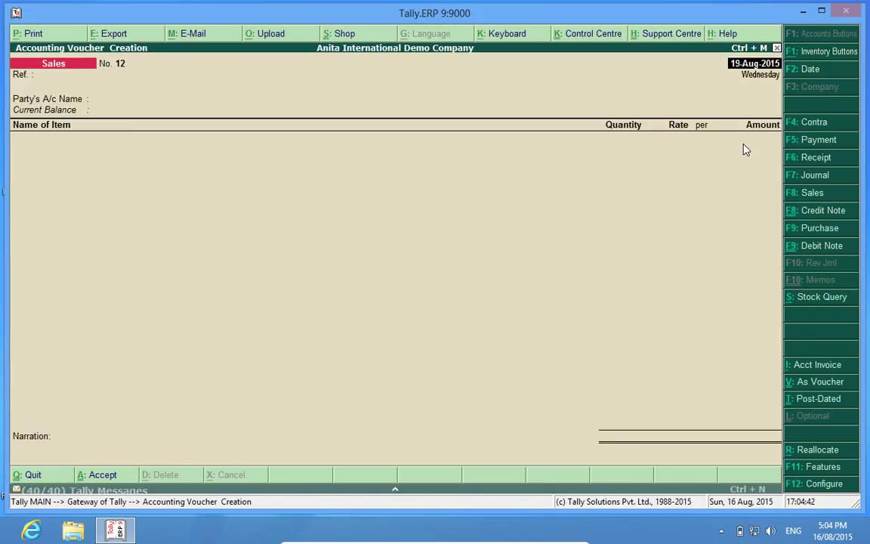
mouse_move(804, 145)
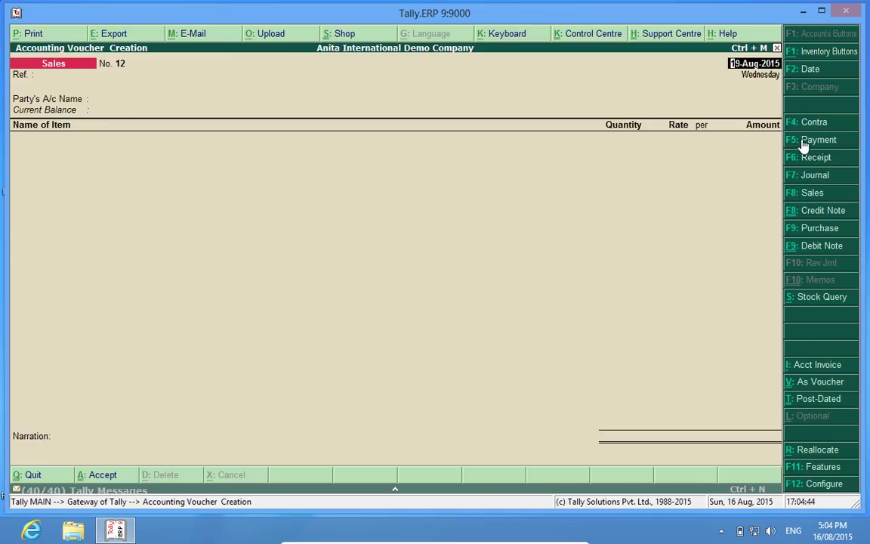
left_click(818, 140)
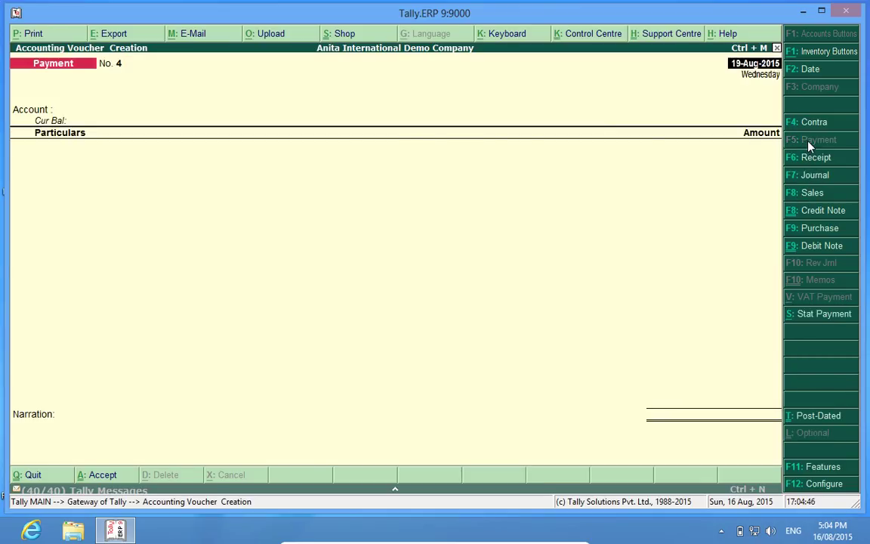
mouse_move(70, 138)
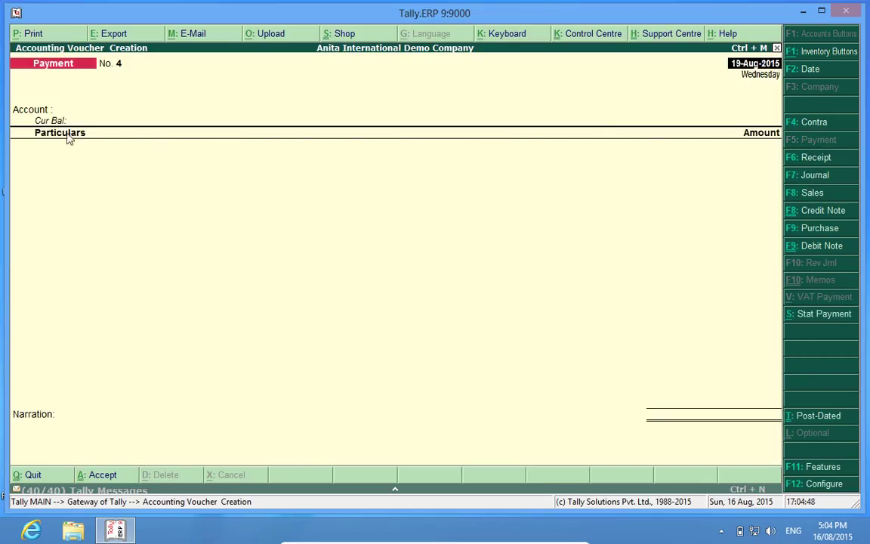
left_click(125, 110)
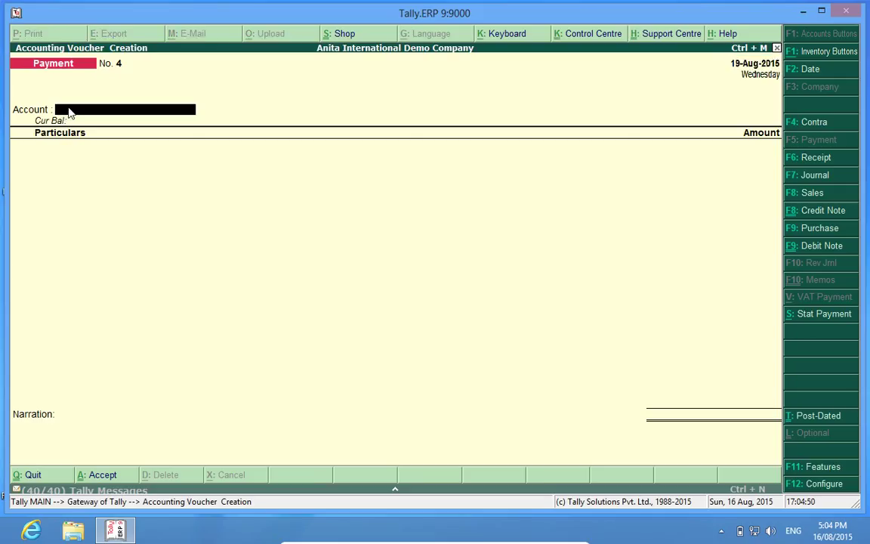
left_click(125, 109)
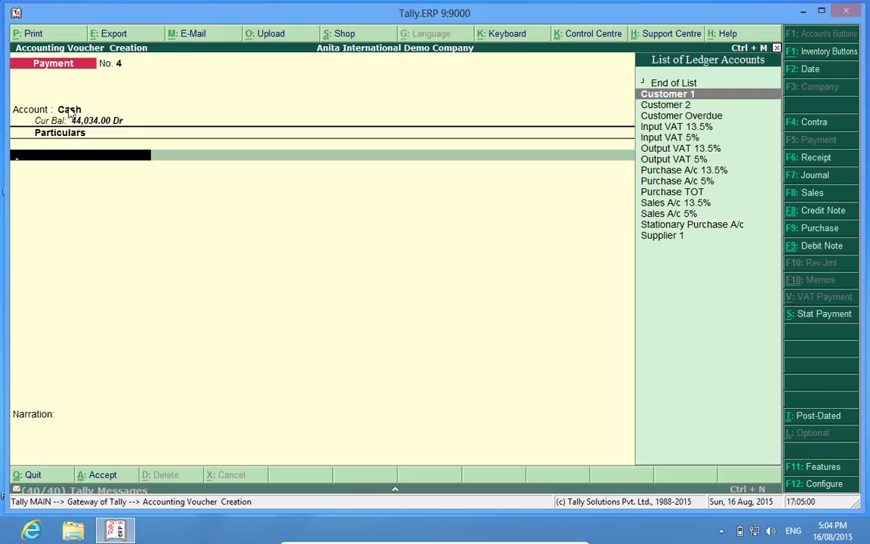
- Pay 5,000 from Cash to Customer 1 against ref 1 and accept the voucher
left_click(667, 92)
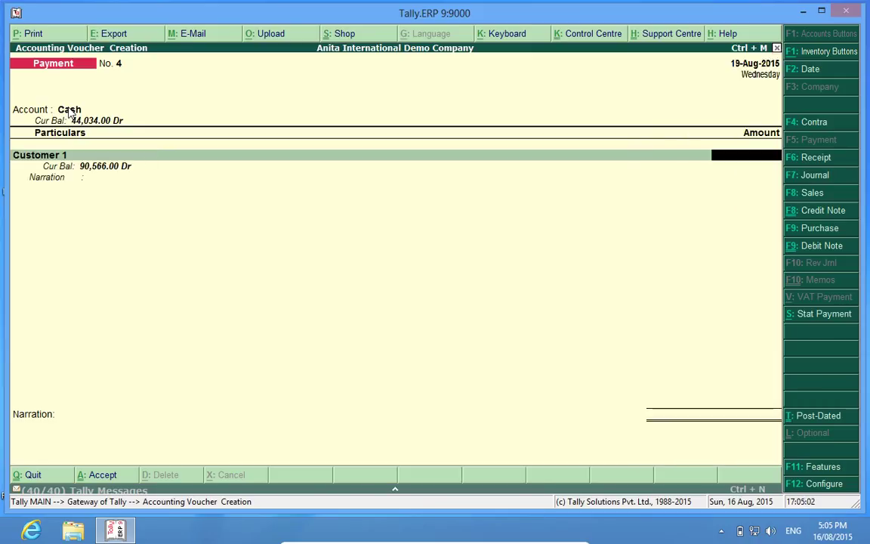
type("5")
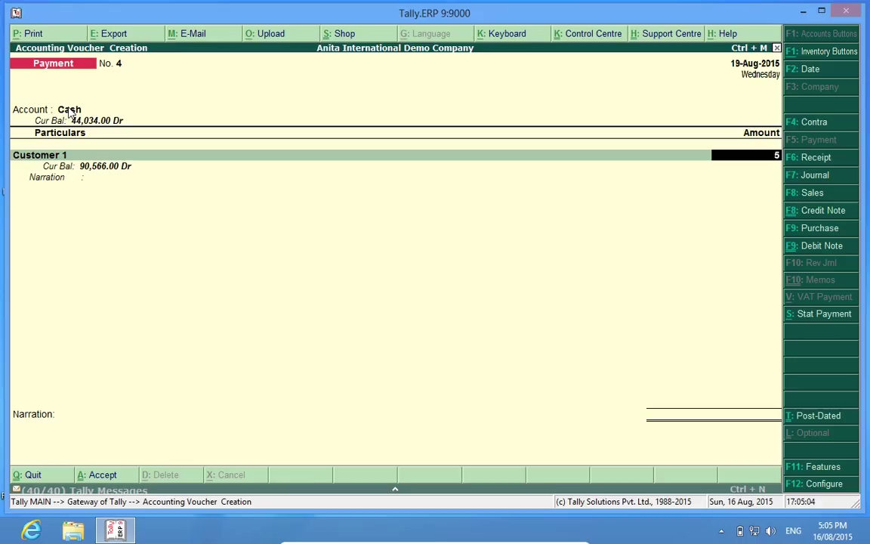
type("000.00")
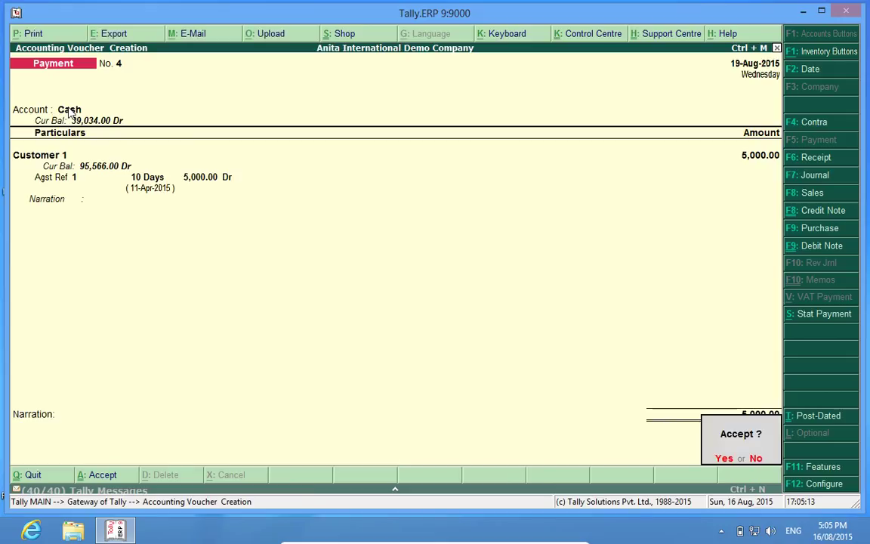
left_click(723, 457)
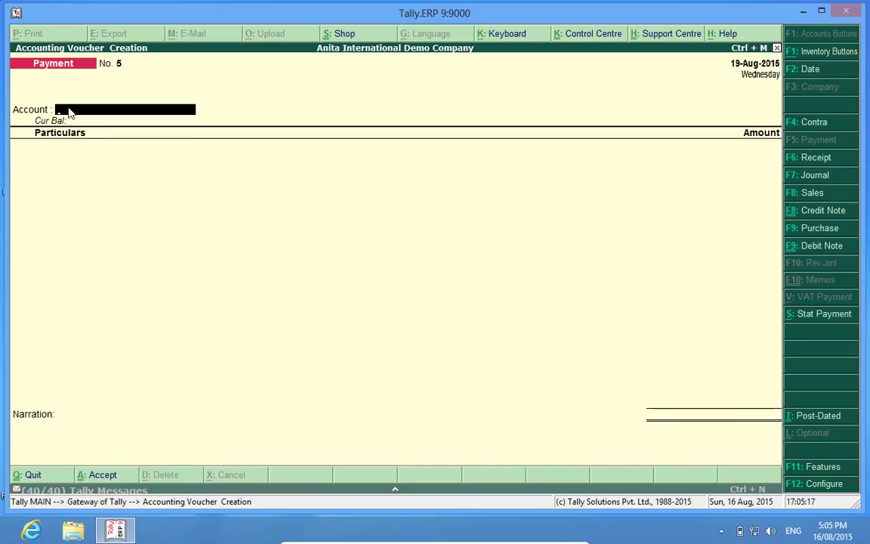
- Pay 40,000 from Cash to Customer 1 against ref, triggering the Negative Cash error of 966.00
left_click(125, 110)
type("Cash")
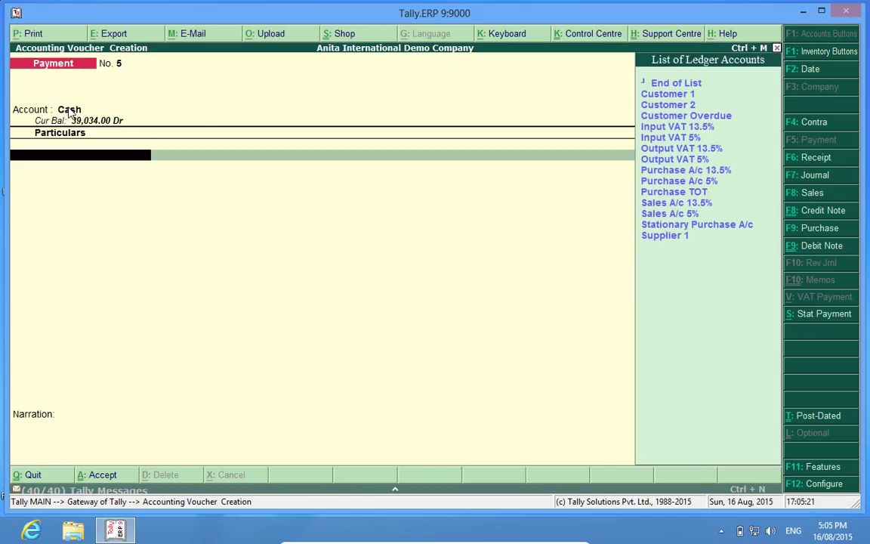
left_click(667, 93)
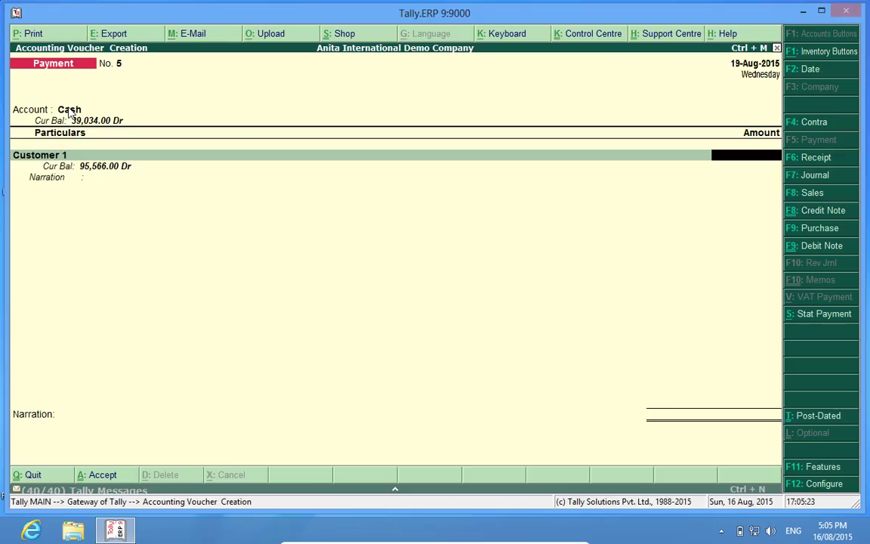
type("400")
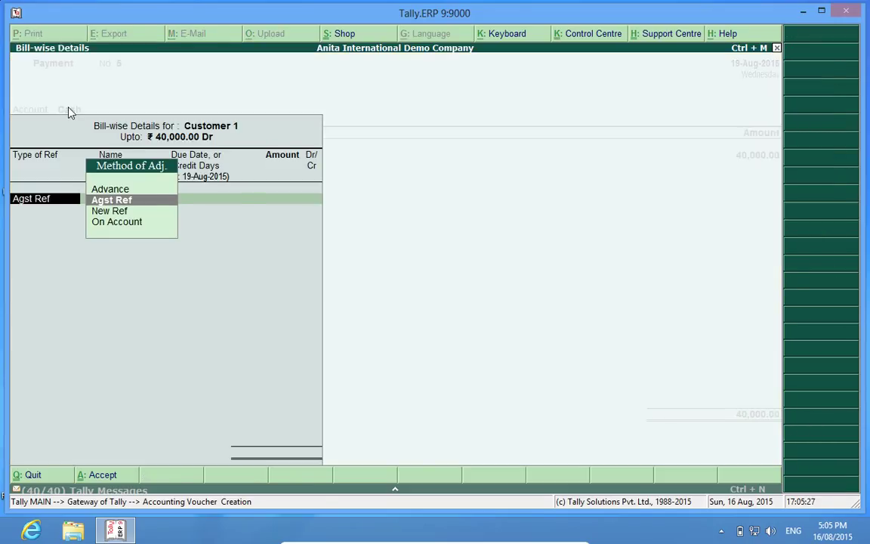
left_click(111, 200)
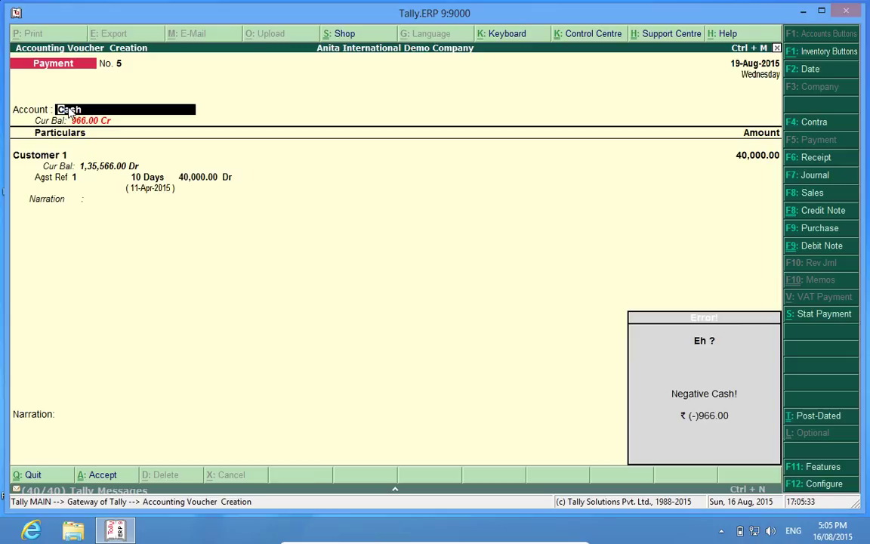
mouse_move(698, 425)
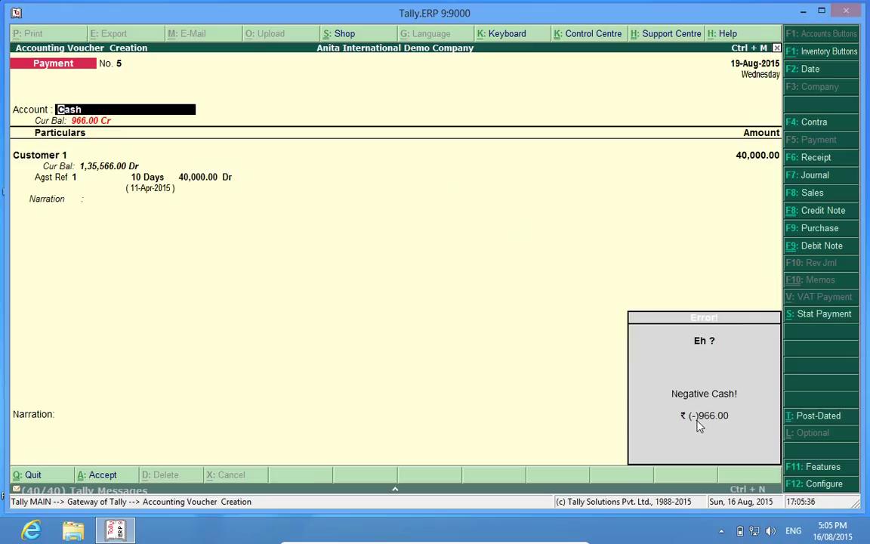
mouse_move(707, 424)
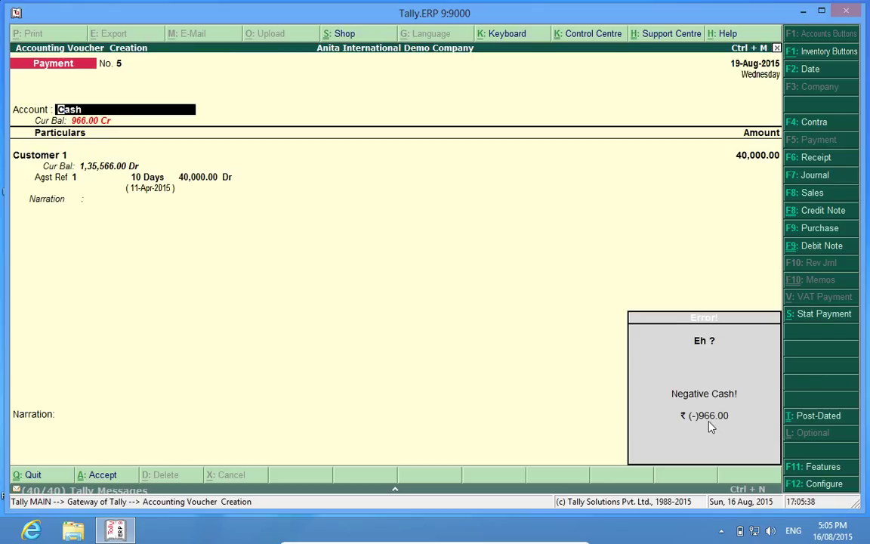
mouse_move(413, 305)
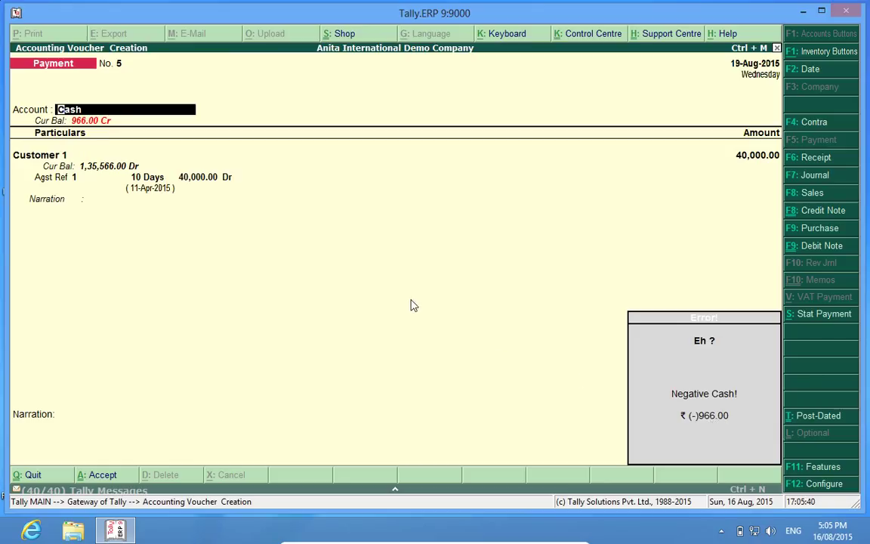
mouse_move(703, 347)
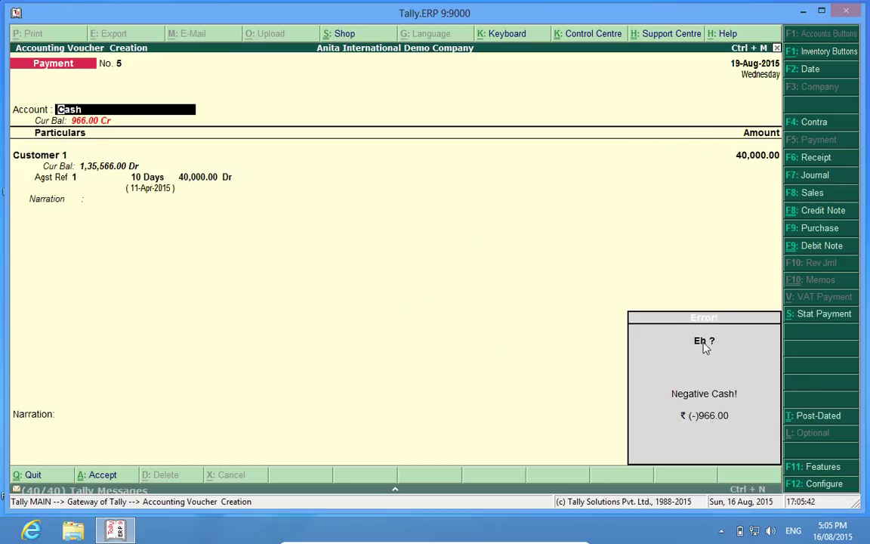